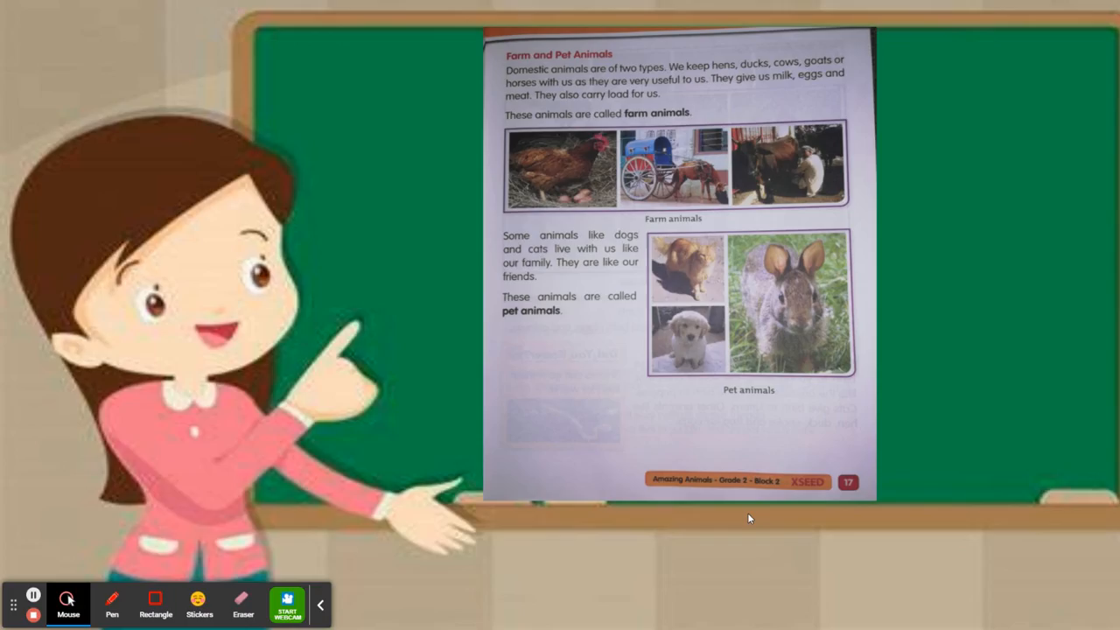
mouse_move(761, 494)
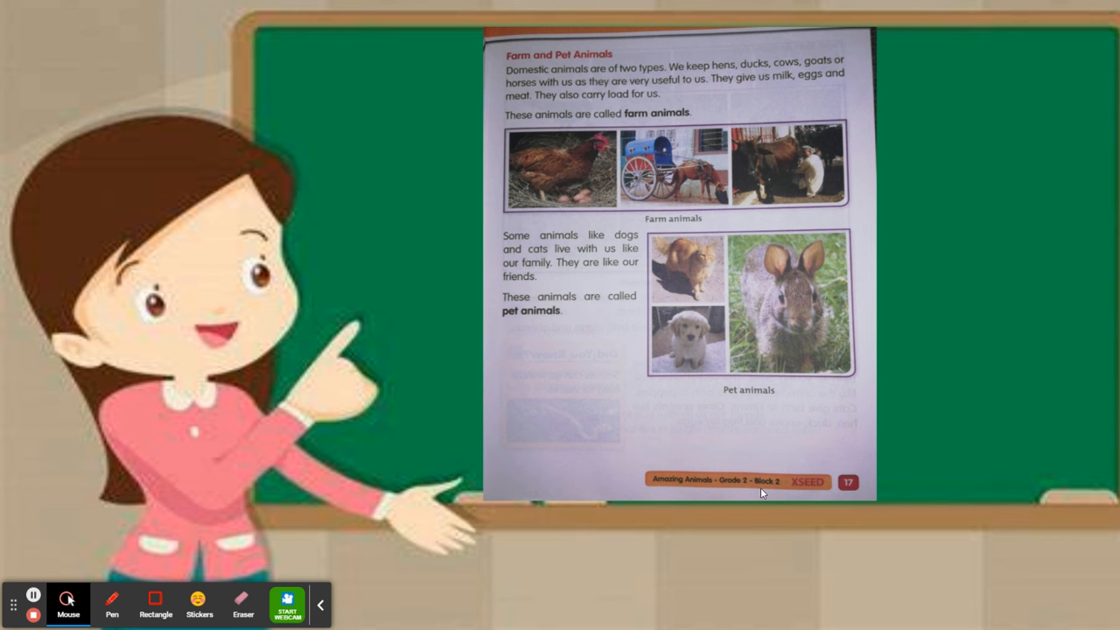
mouse_move(650, 480)
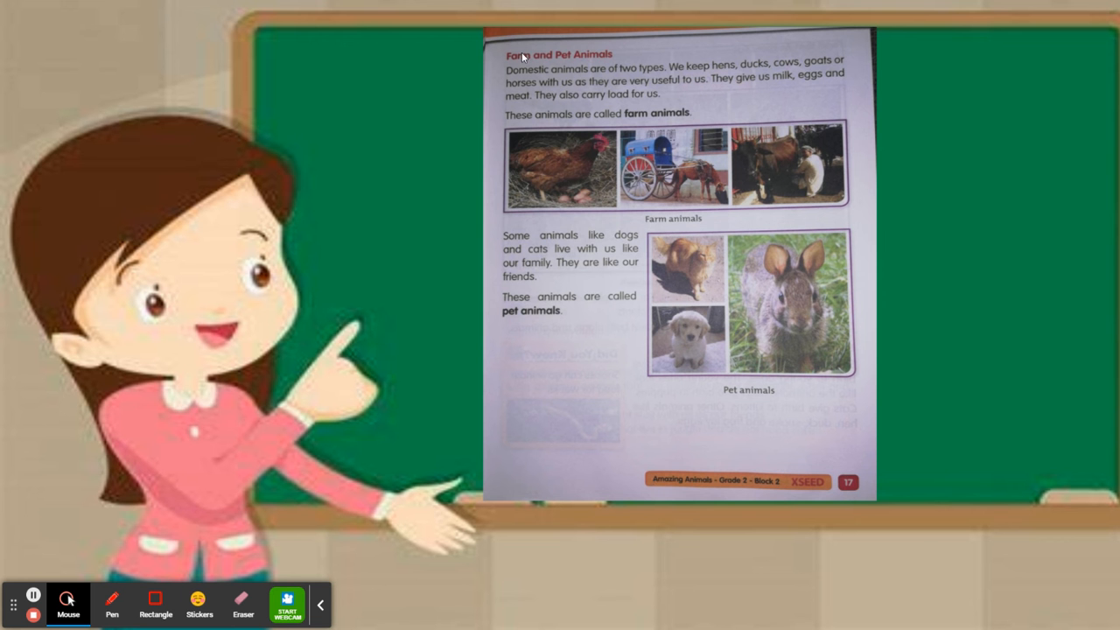
mouse_move(592, 67)
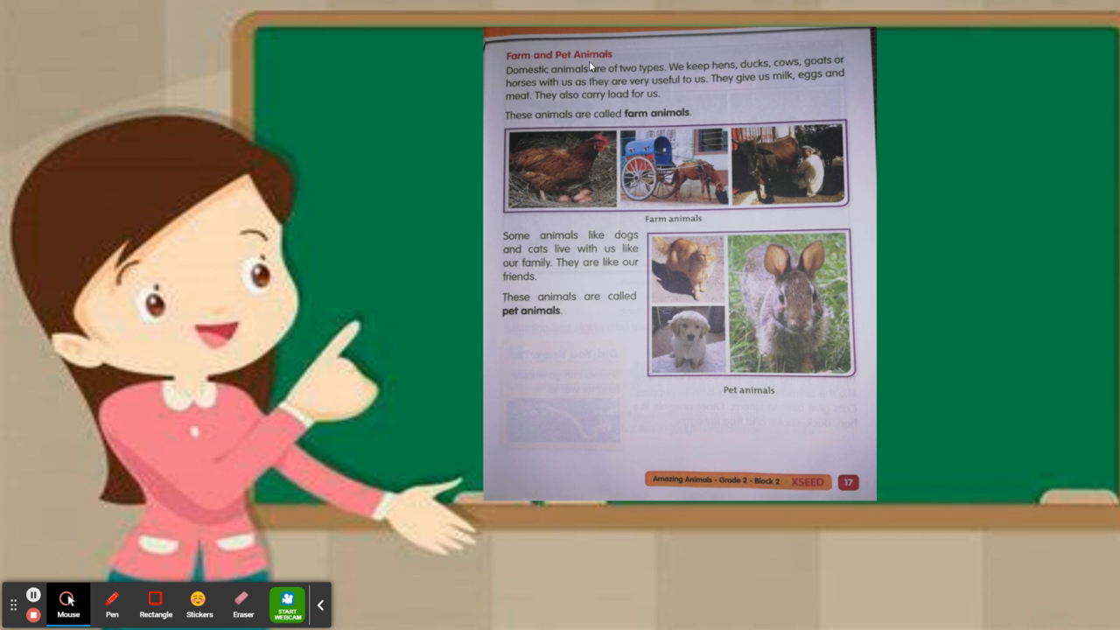
mouse_move(524, 77)
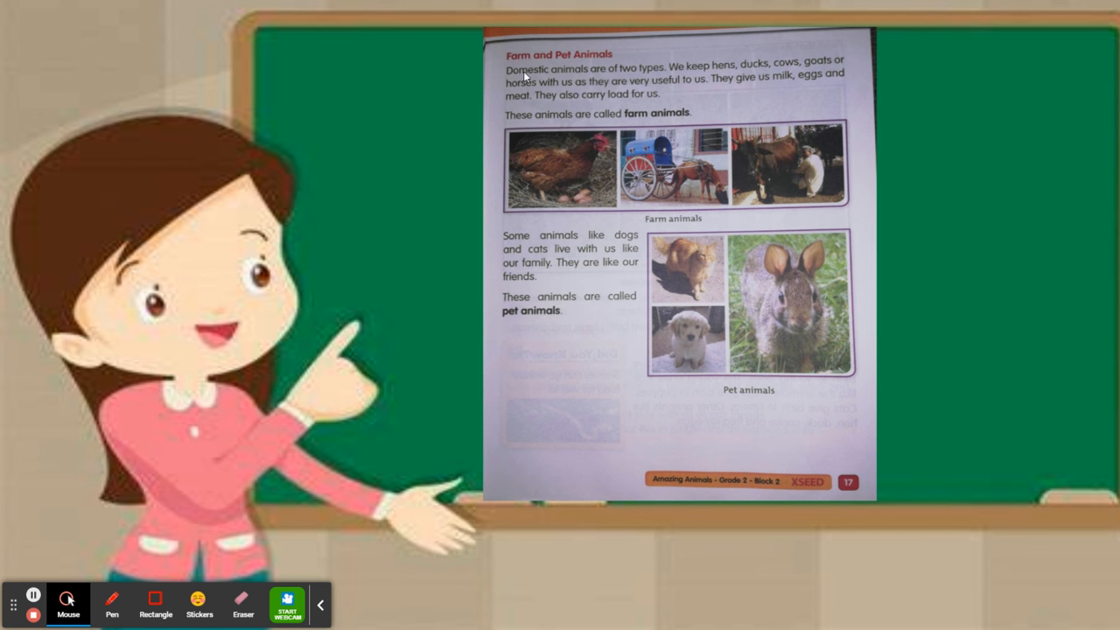
mouse_move(522, 313)
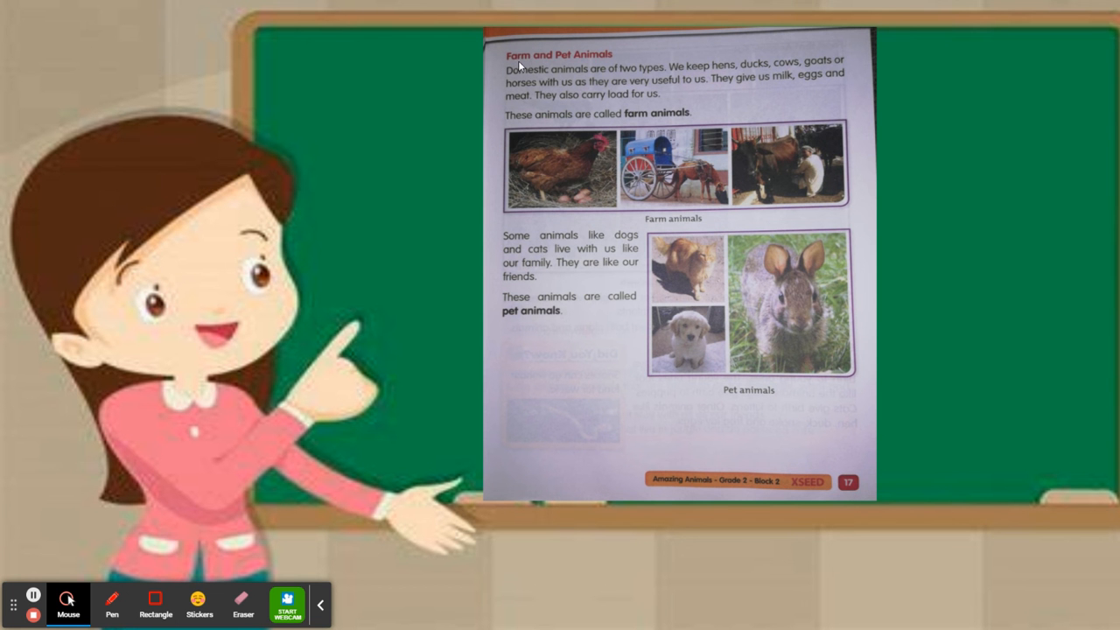
mouse_move(519, 67)
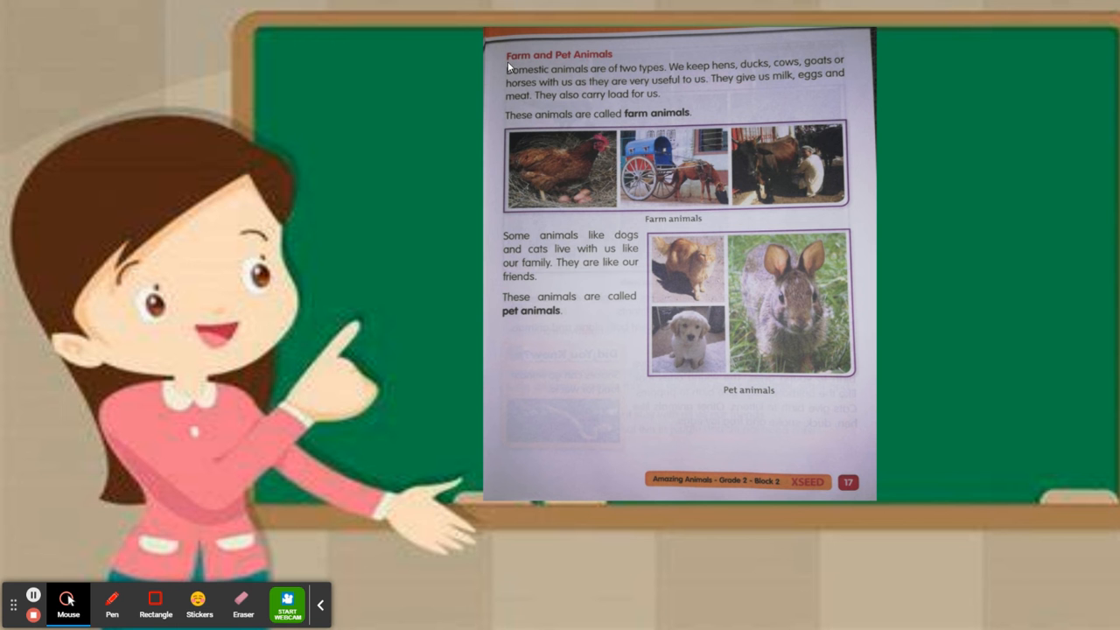
mouse_move(534, 61)
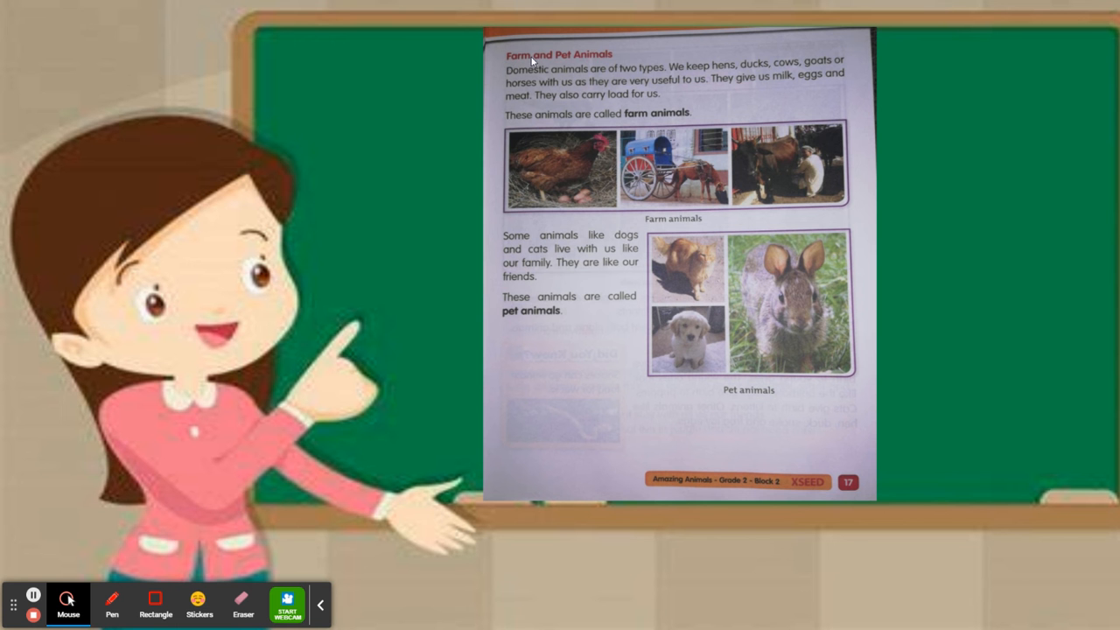
mouse_move(603, 63)
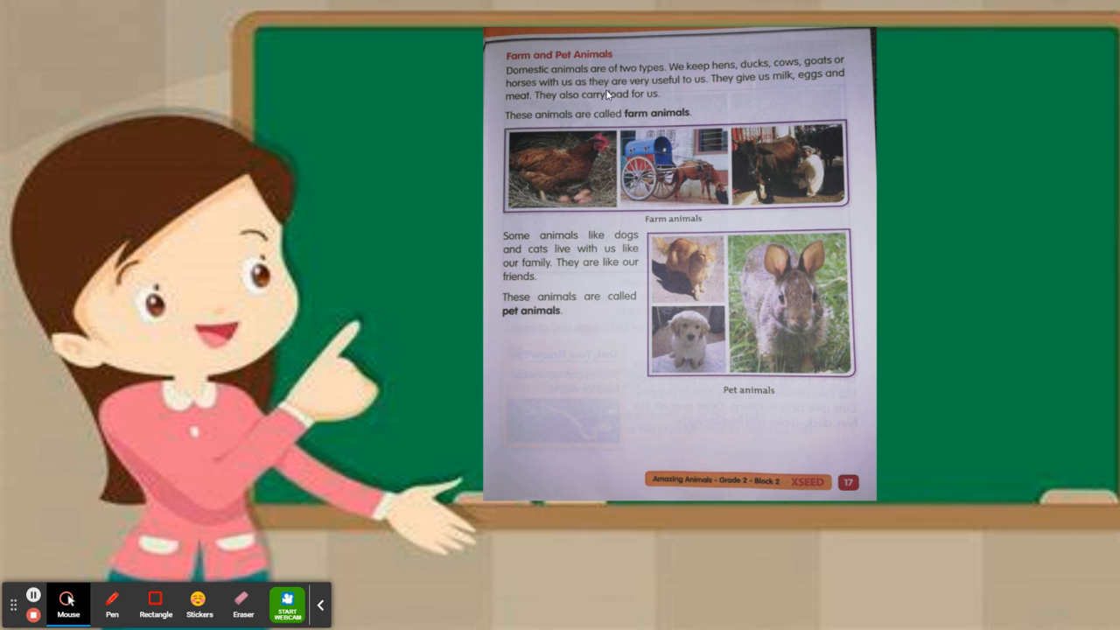
mouse_move(551, 312)
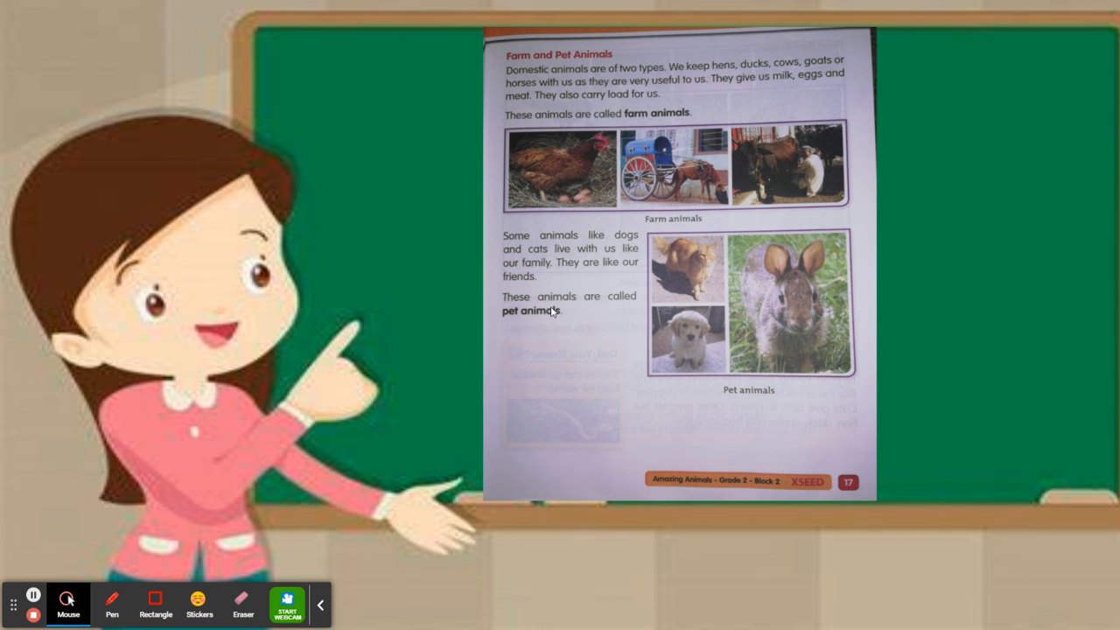
mouse_move(542, 320)
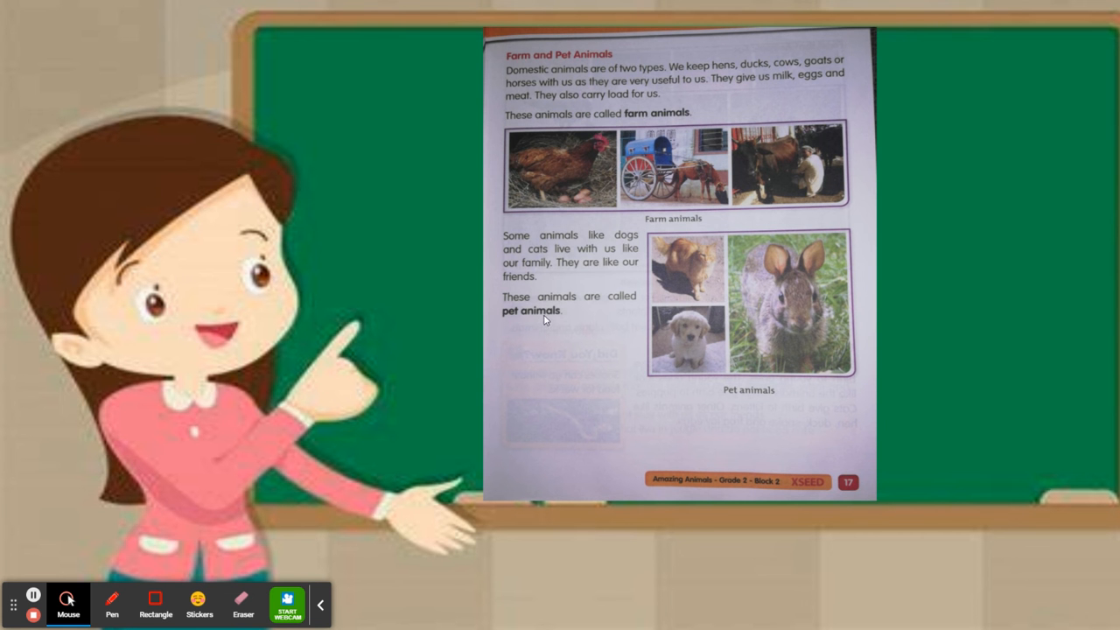
mouse_move(514, 84)
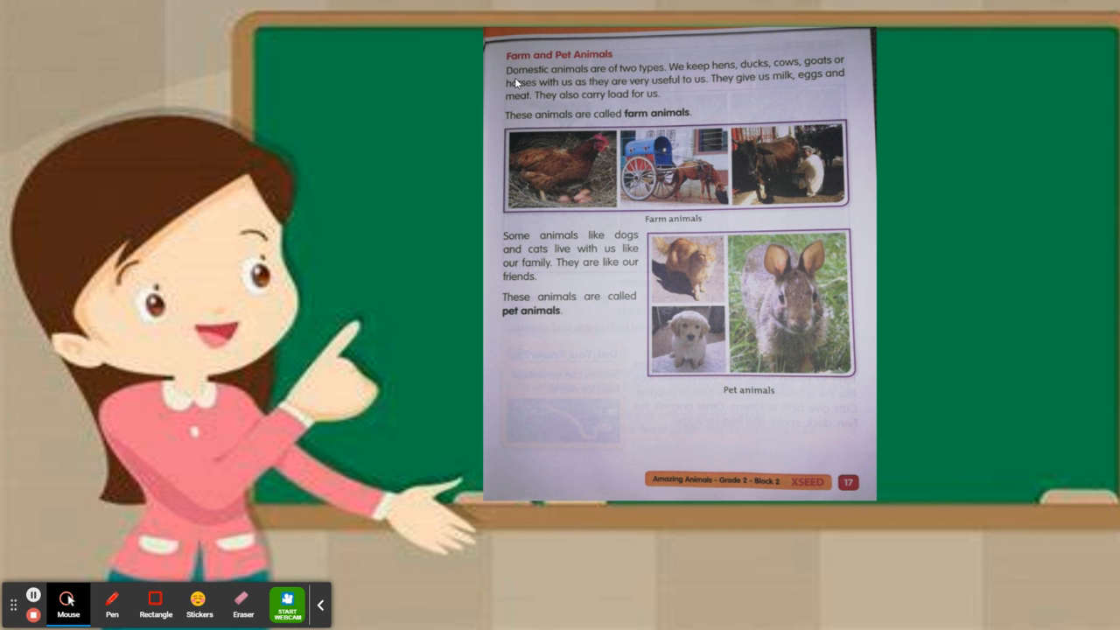
mouse_move(609, 77)
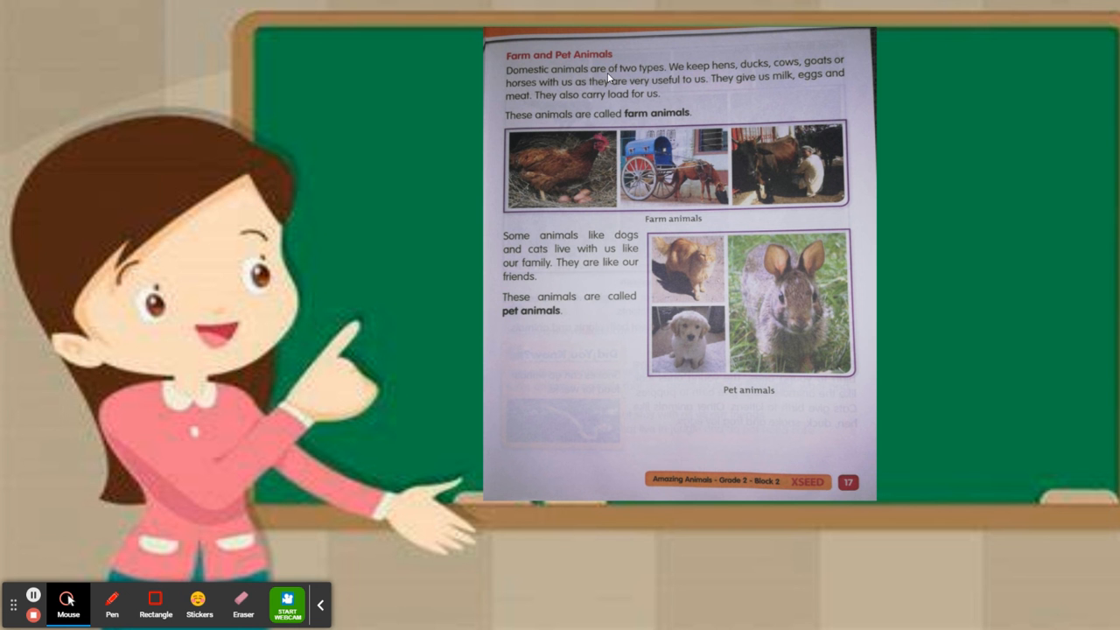
mouse_move(644, 80)
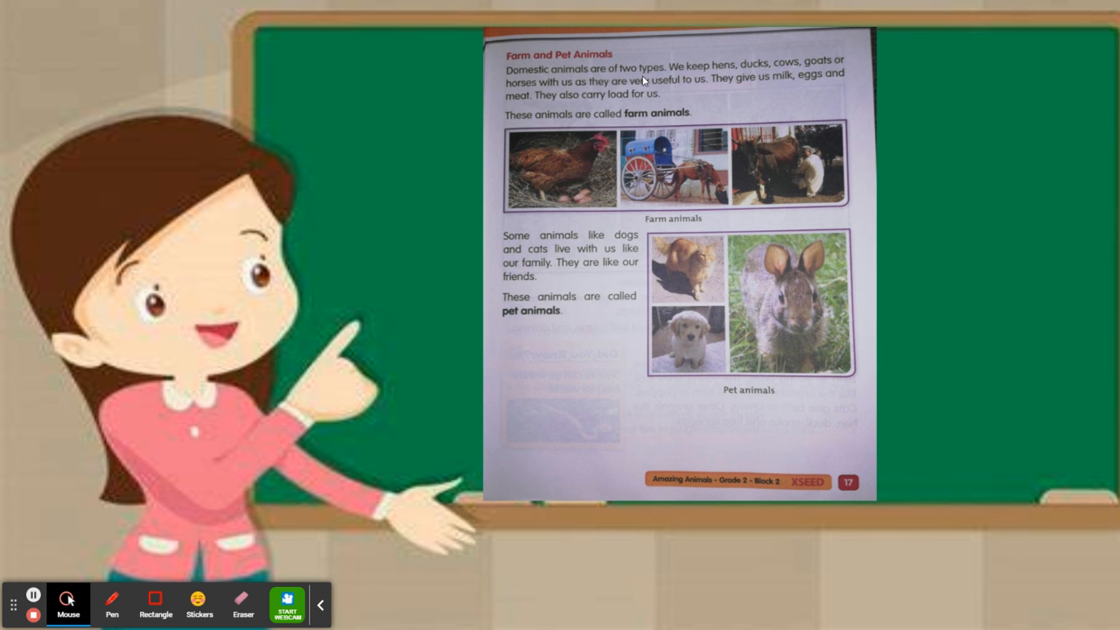
mouse_move(683, 75)
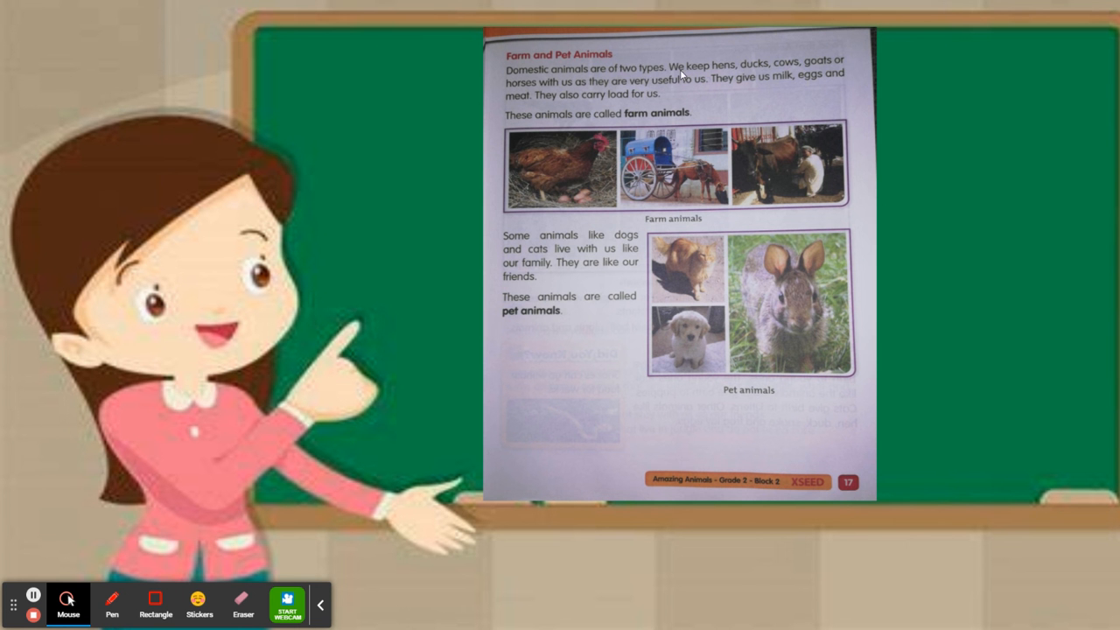
mouse_move(595, 182)
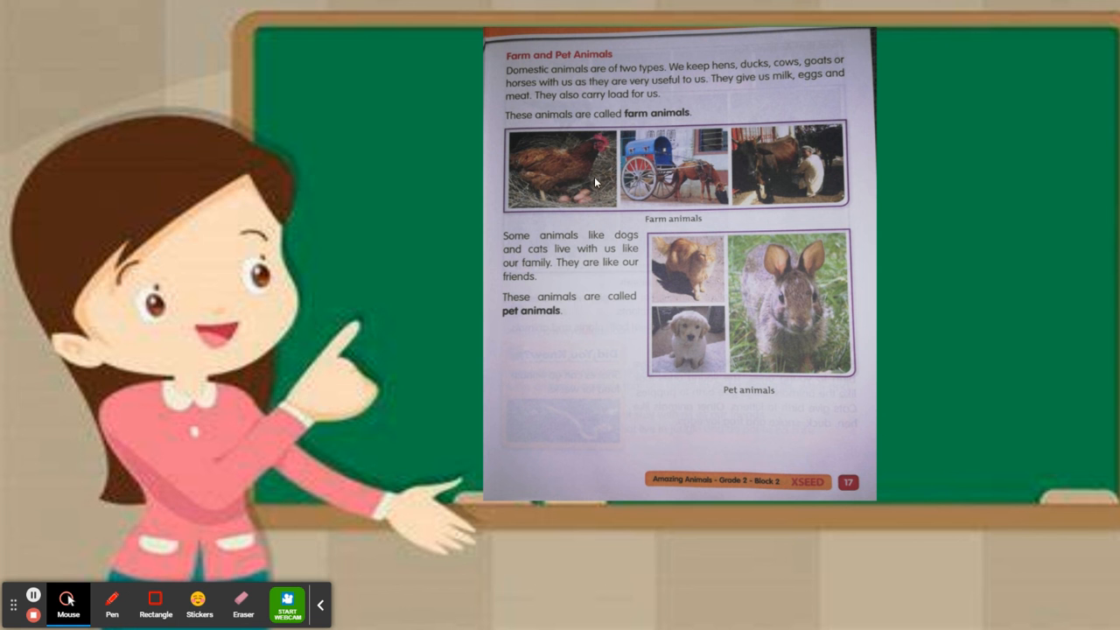
mouse_move(767, 178)
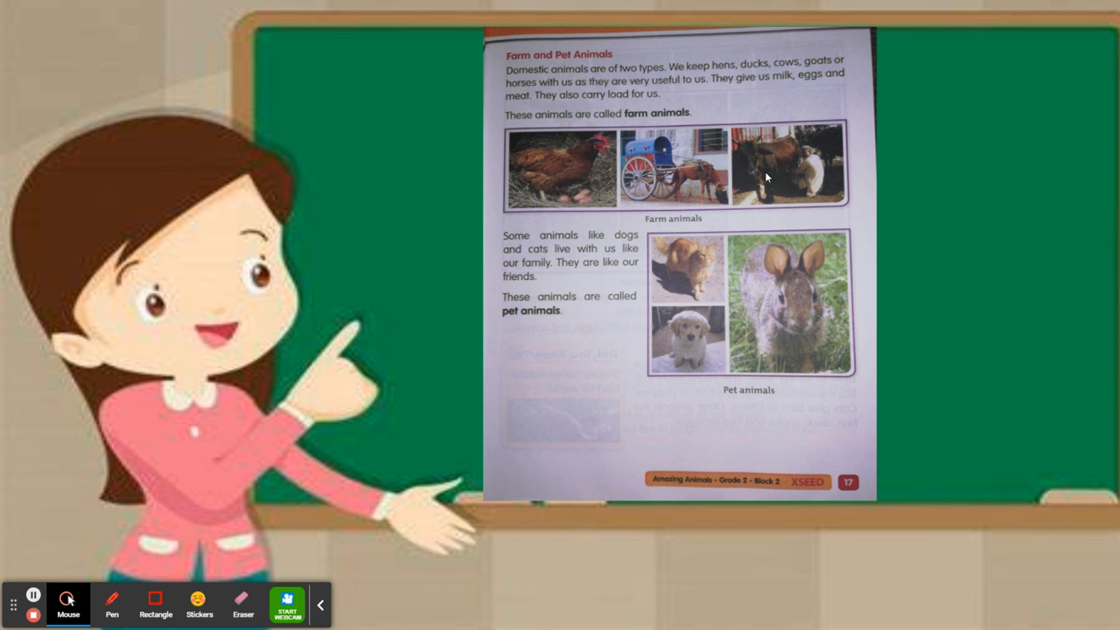
mouse_move(616, 157)
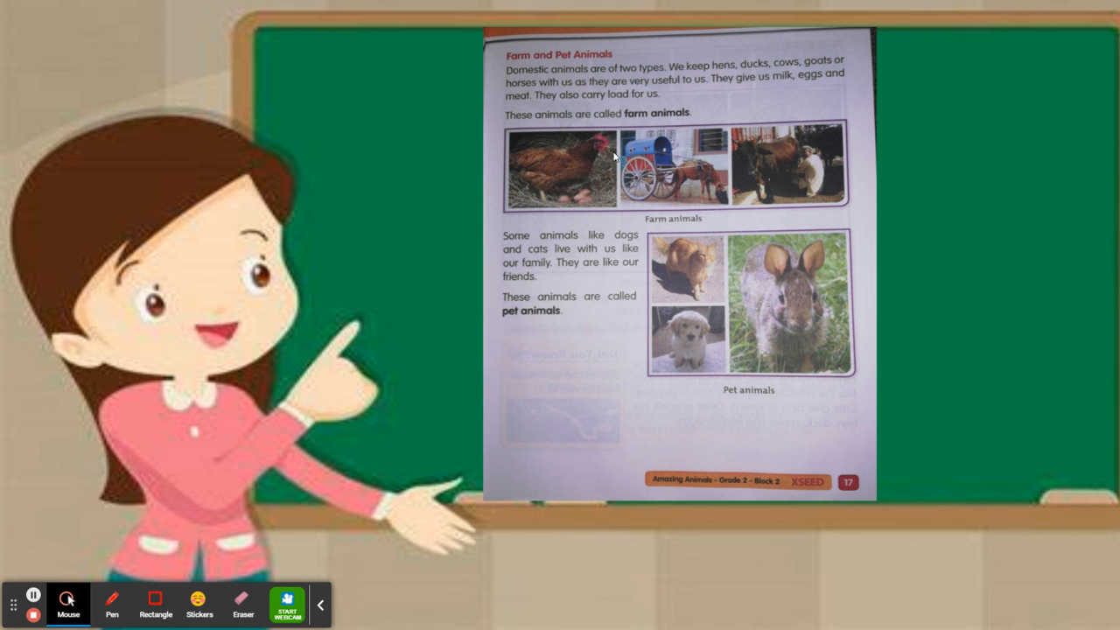
mouse_move(598, 102)
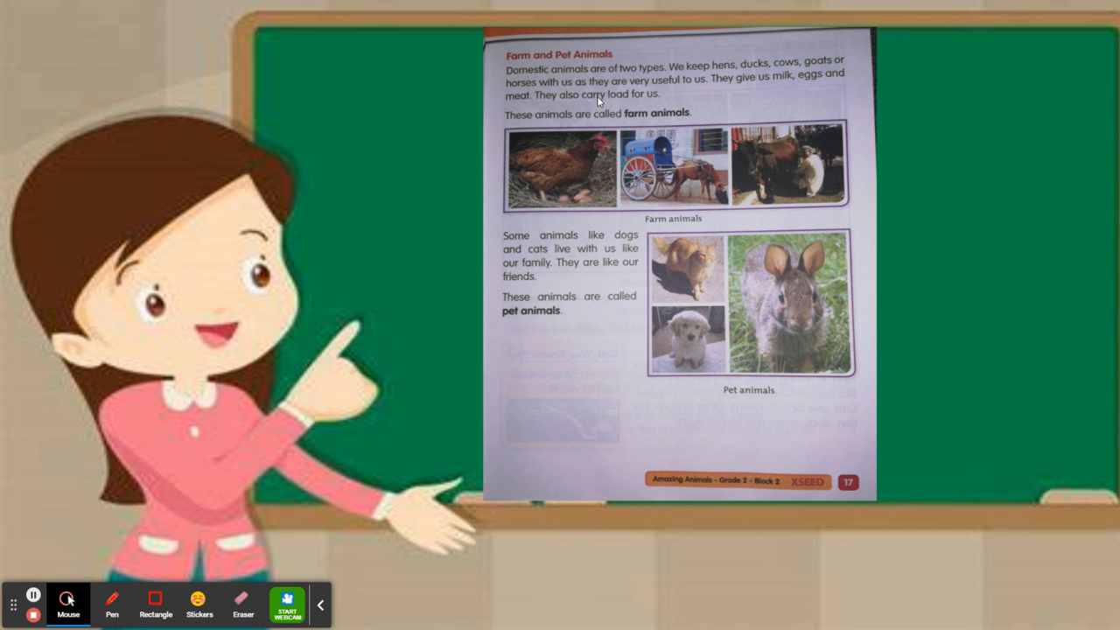
mouse_move(674, 91)
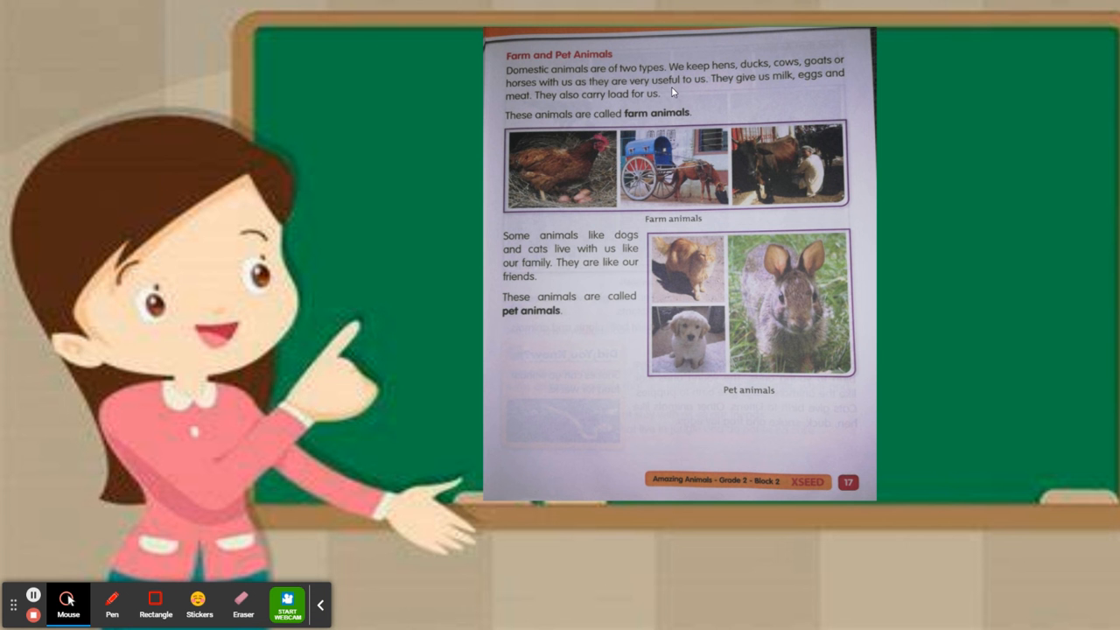
mouse_move(704, 91)
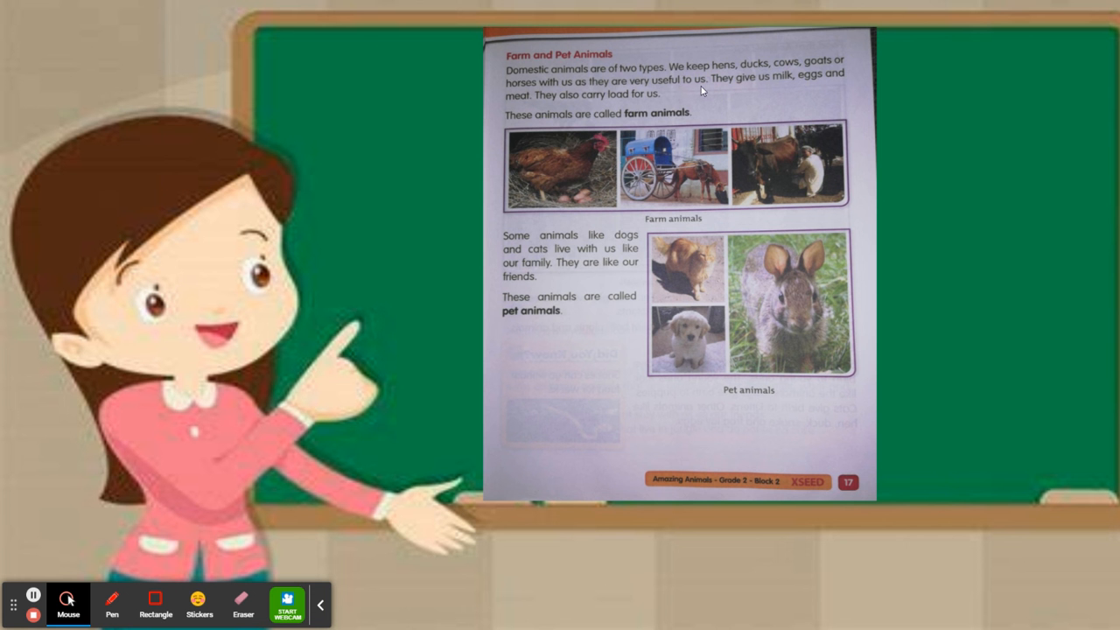
mouse_move(772, 178)
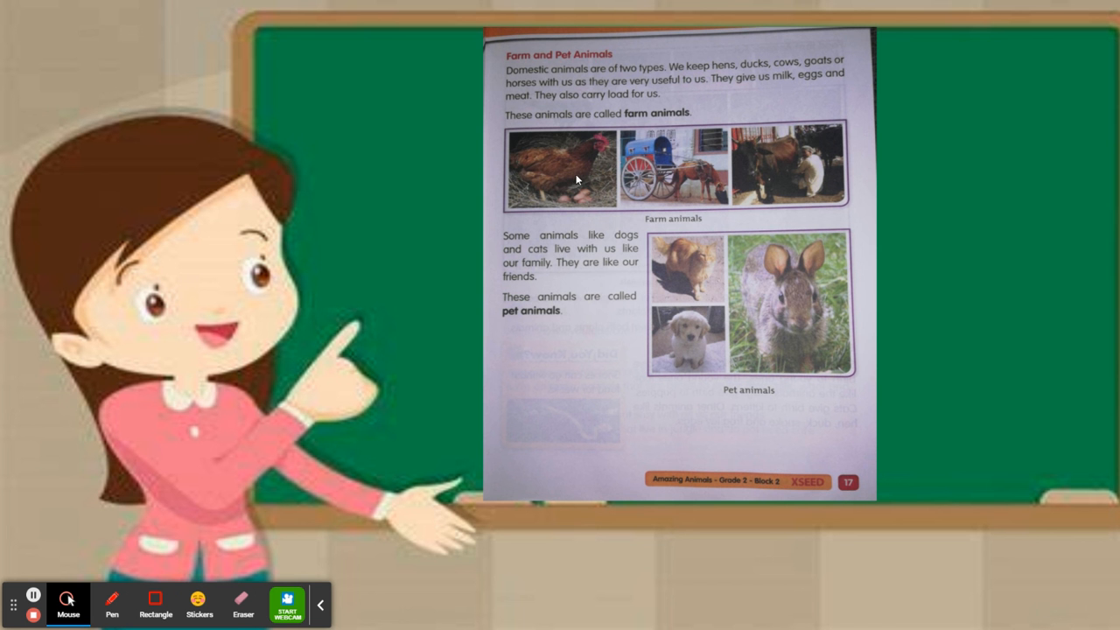
mouse_move(689, 191)
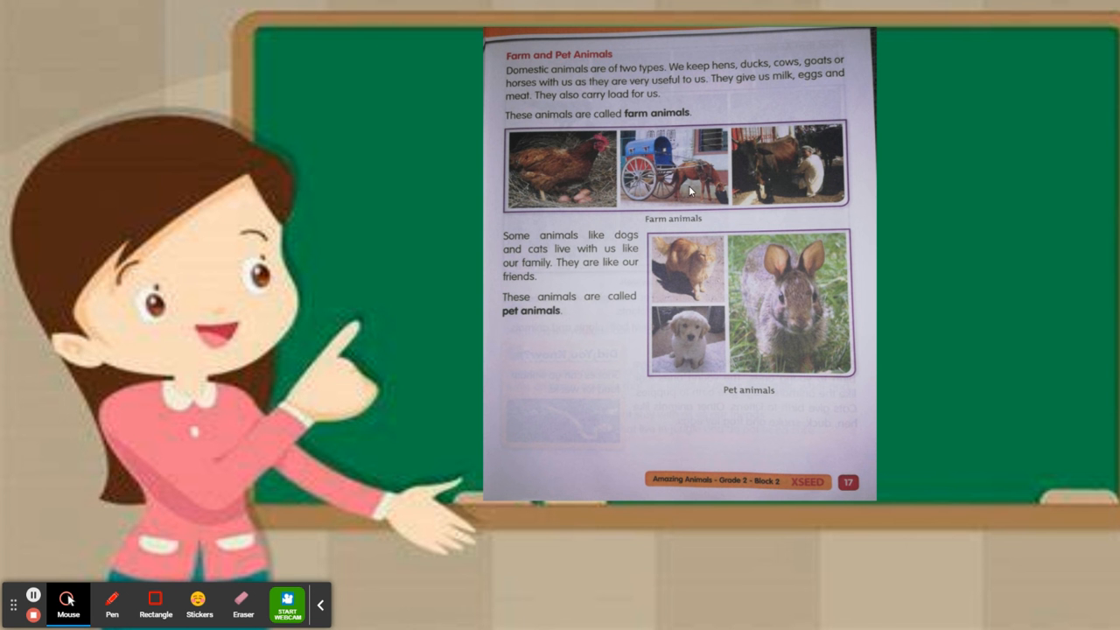
mouse_move(561, 131)
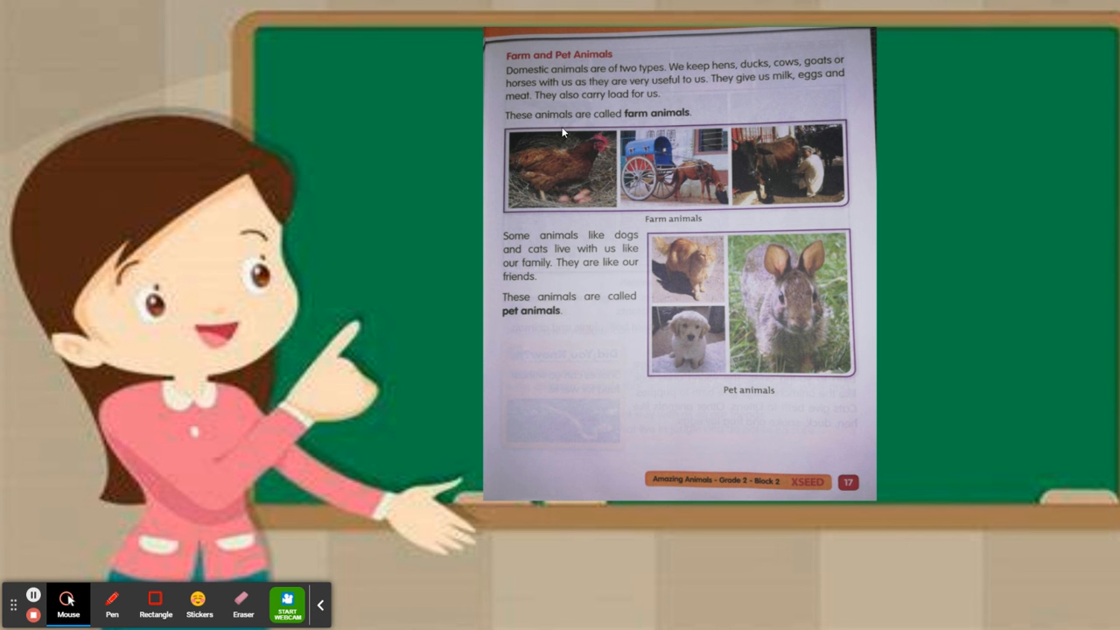
mouse_move(599, 186)
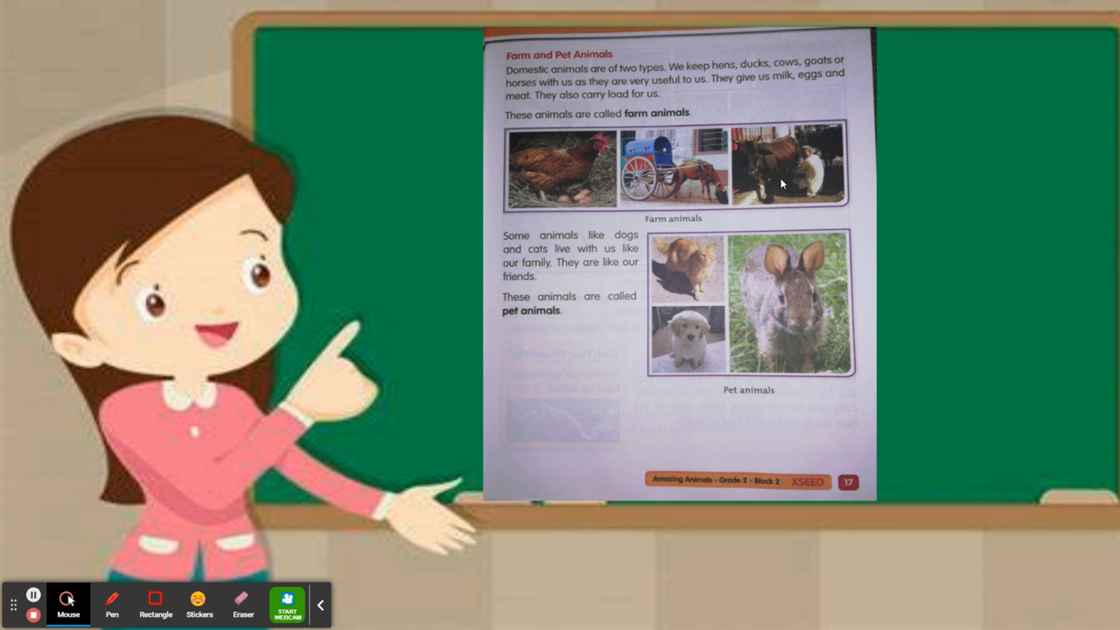
mouse_move(738, 207)
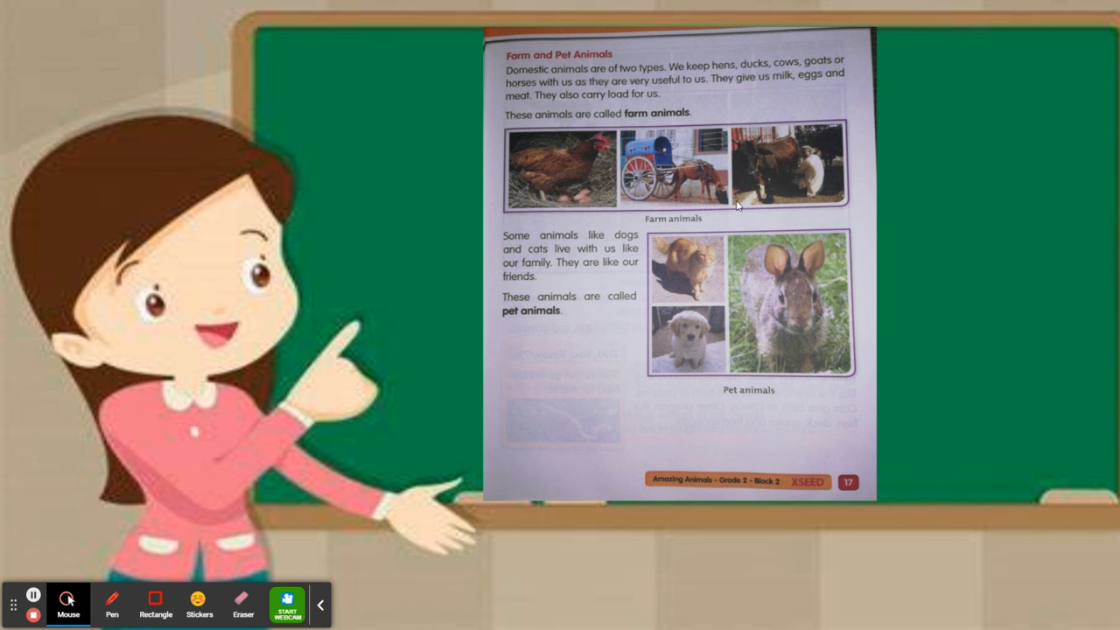
mouse_move(521, 170)
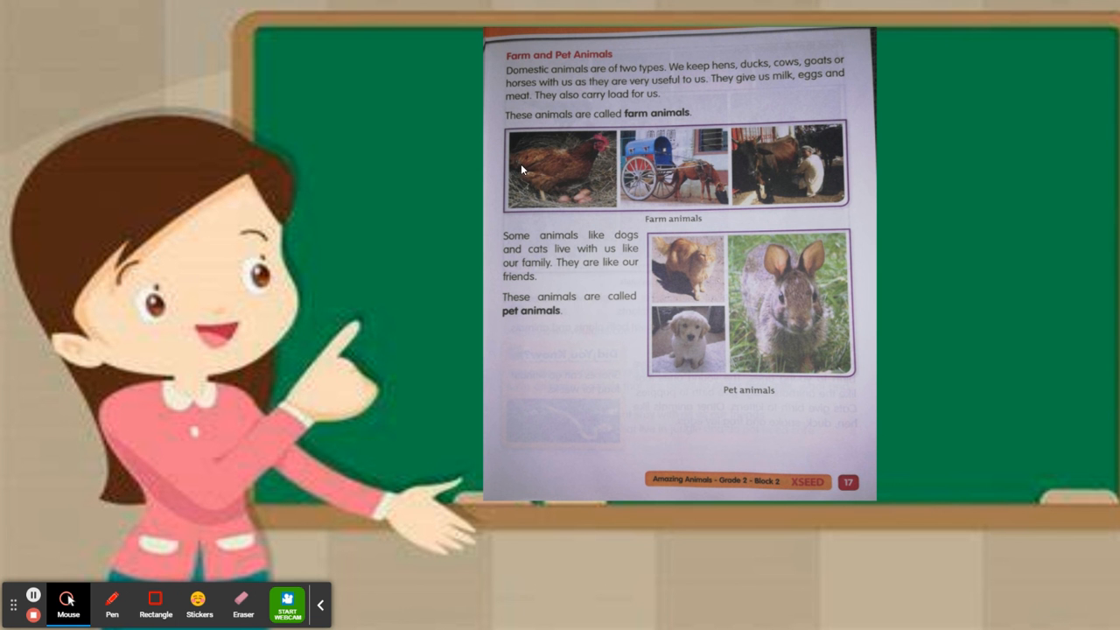
mouse_move(711, 194)
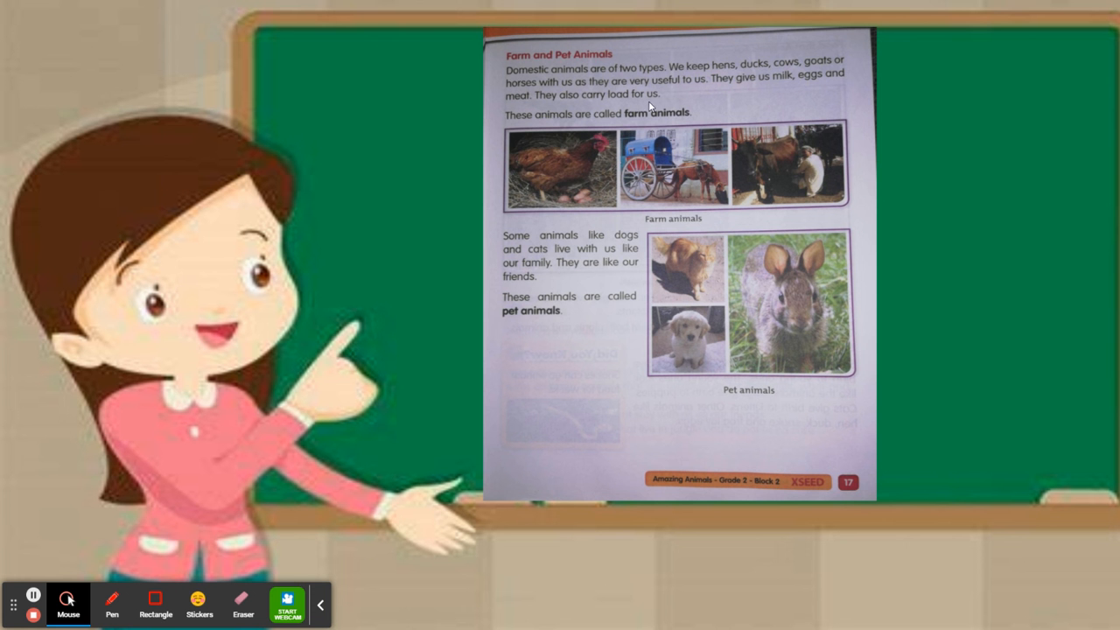
mouse_move(674, 170)
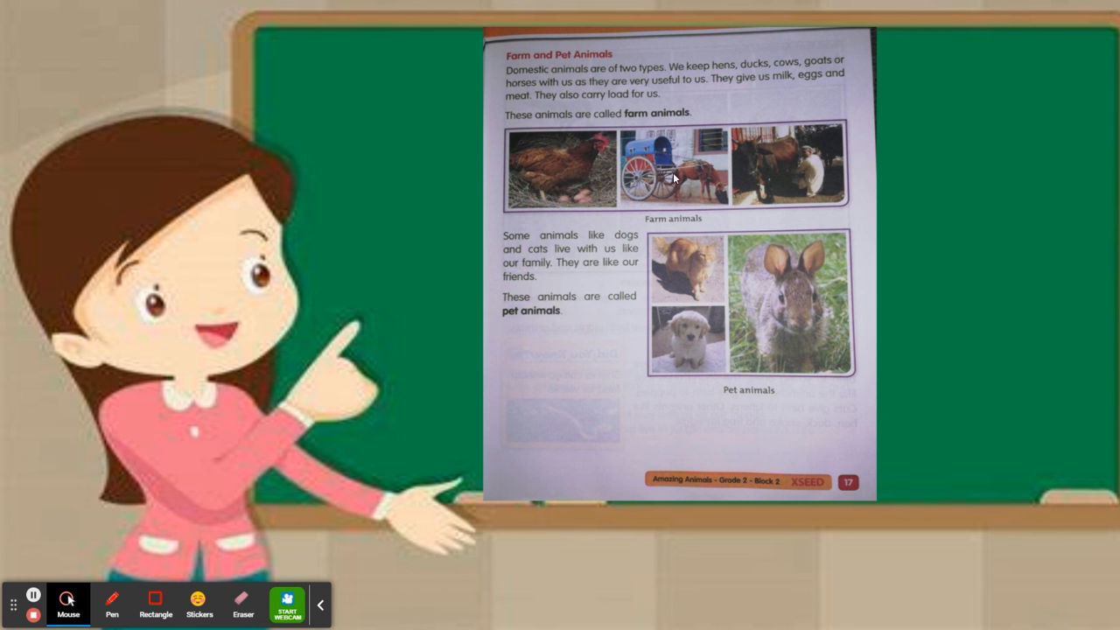
mouse_move(560, 336)
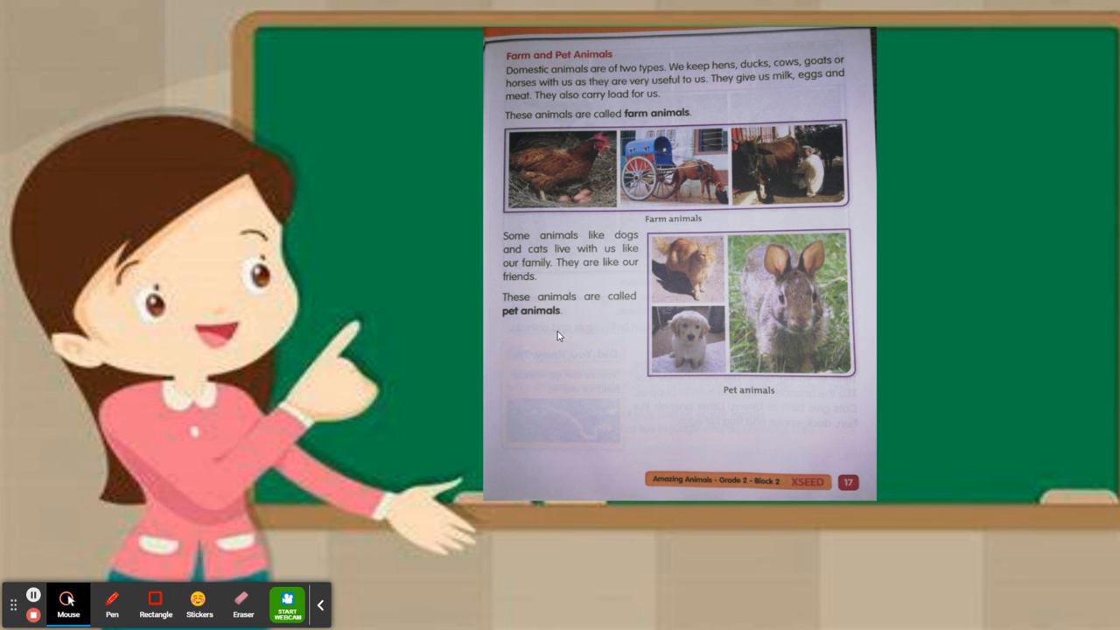
mouse_move(529, 245)
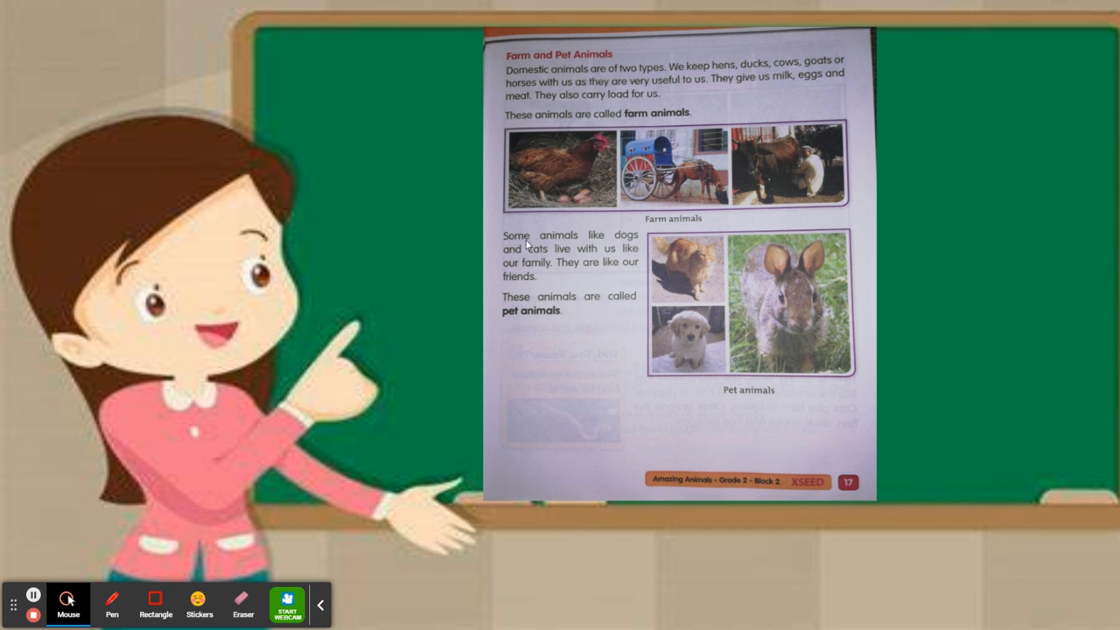
mouse_move(700, 366)
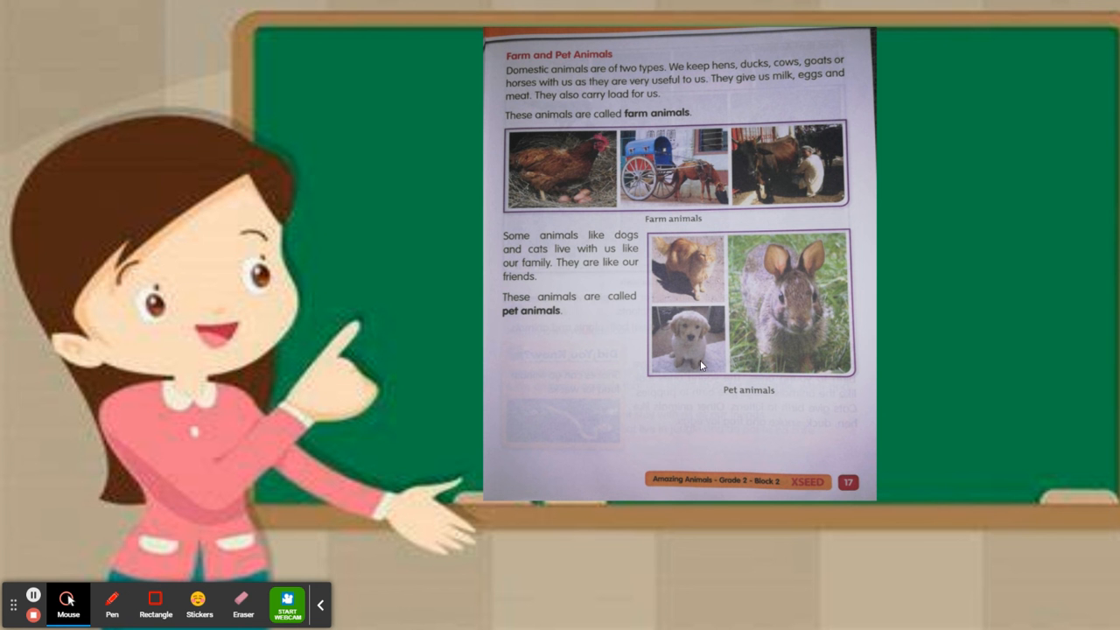
mouse_move(690, 271)
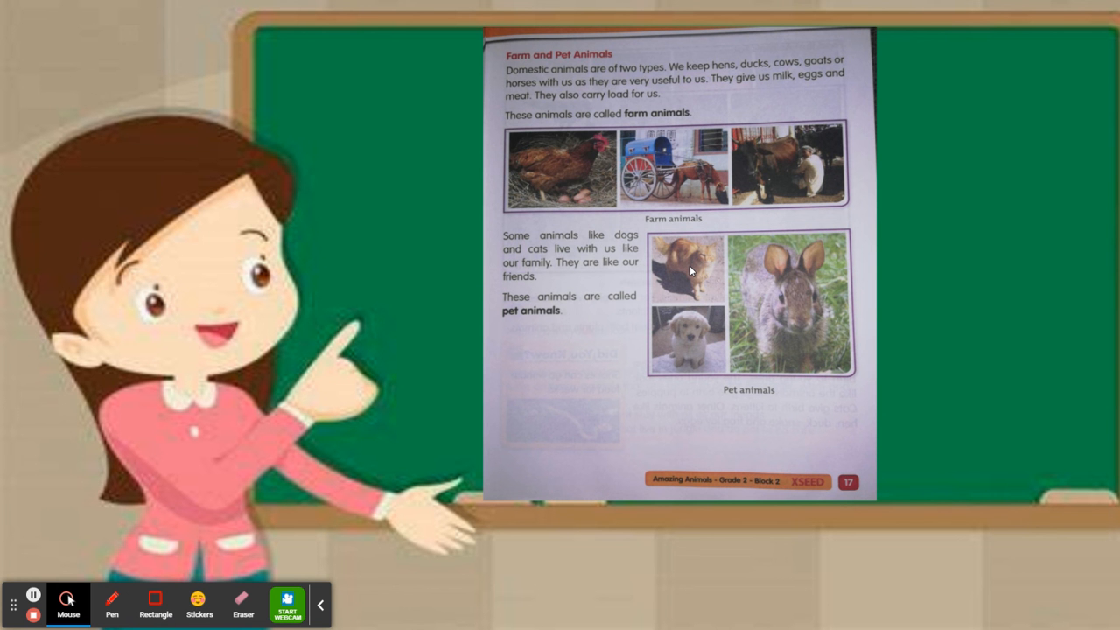
mouse_move(560, 266)
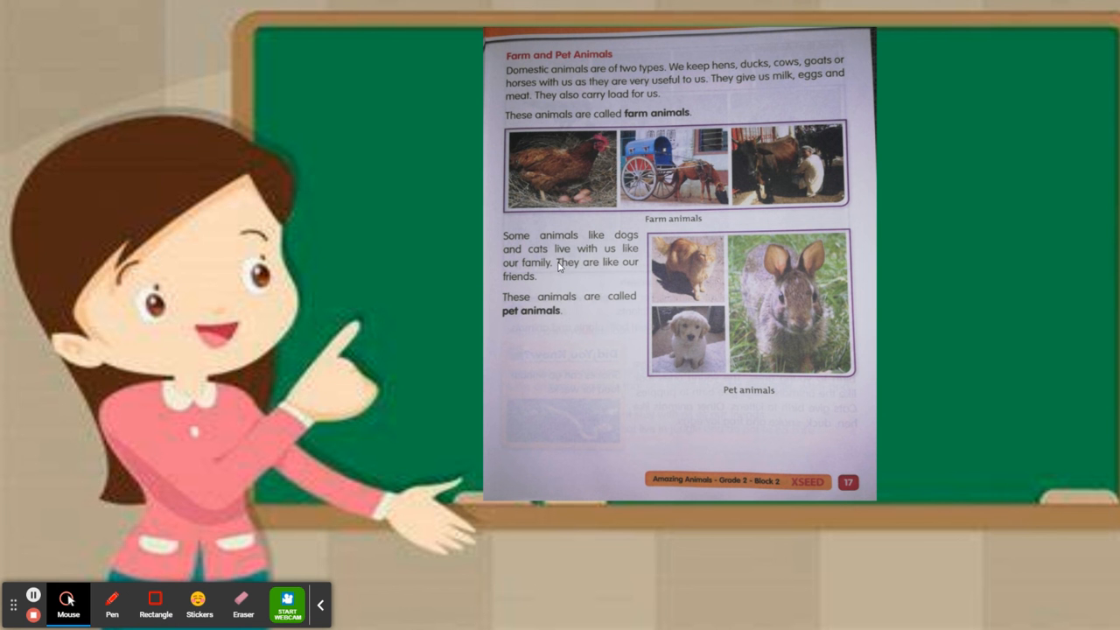
mouse_move(654, 354)
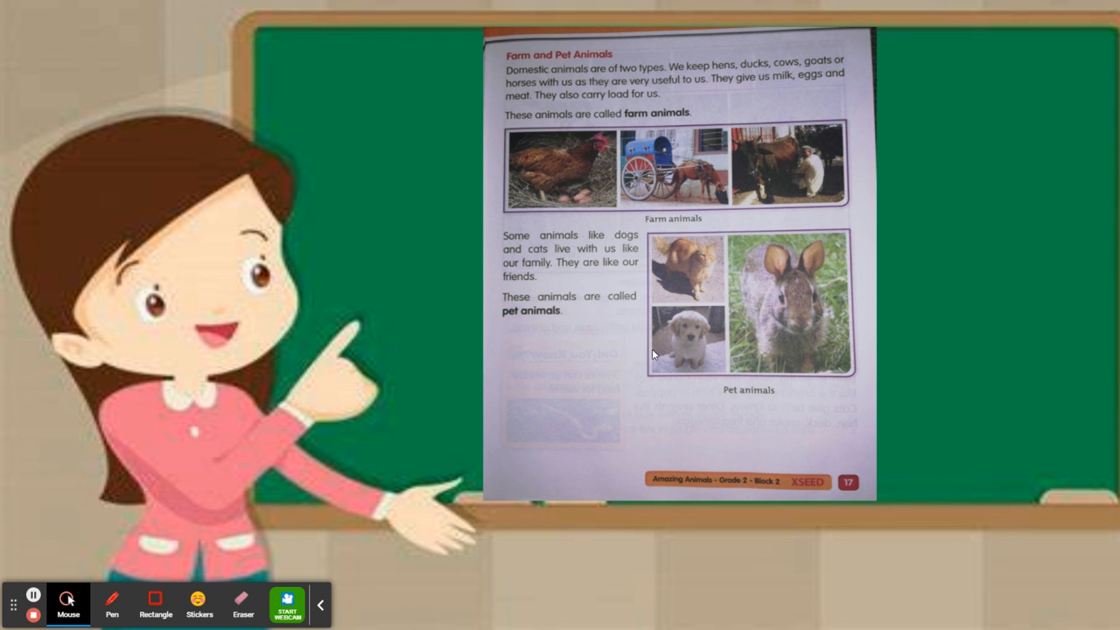
mouse_move(535, 312)
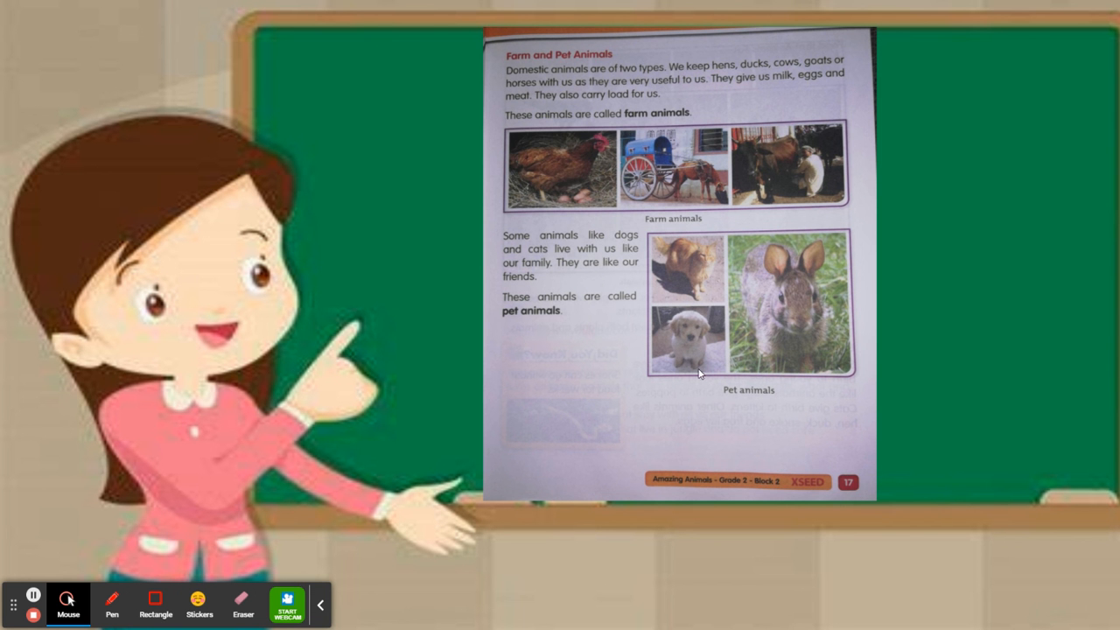
mouse_move(749, 342)
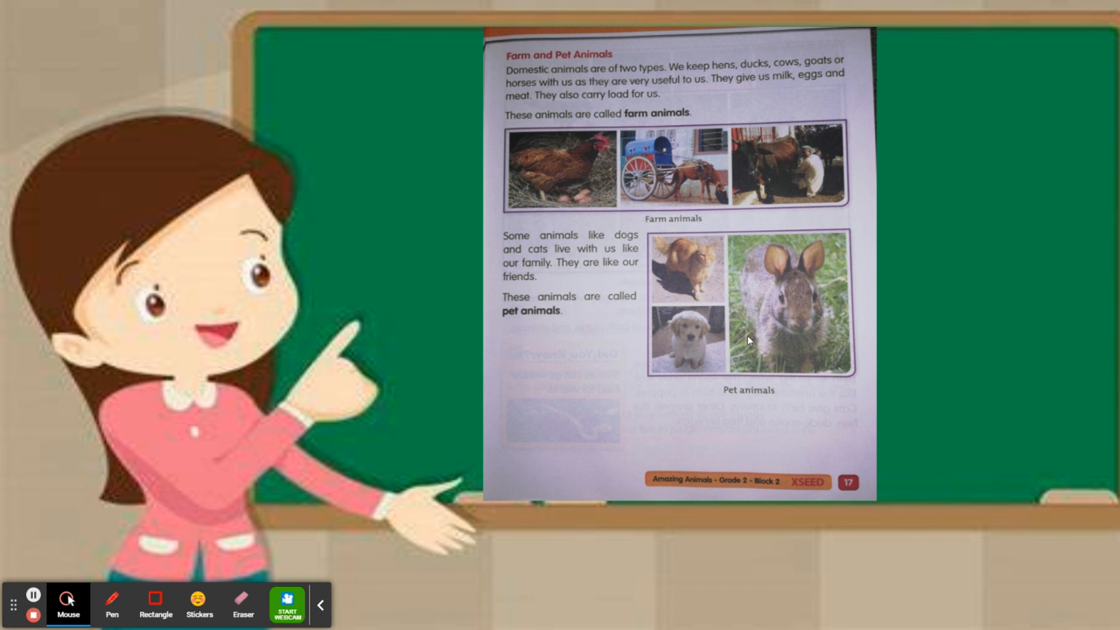
mouse_move(778, 332)
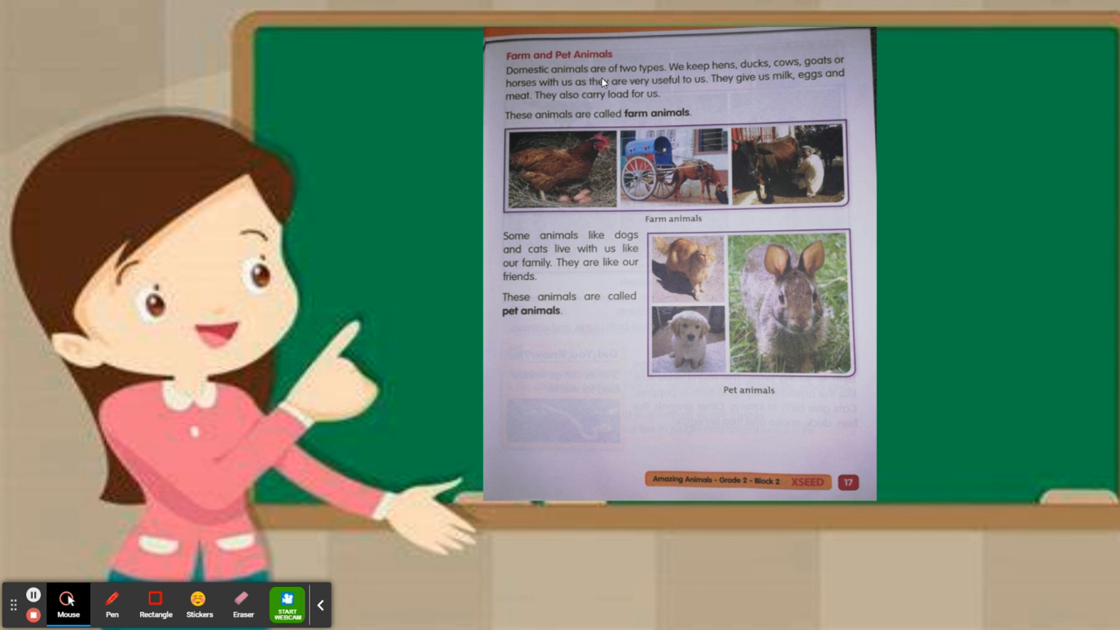
mouse_move(546, 74)
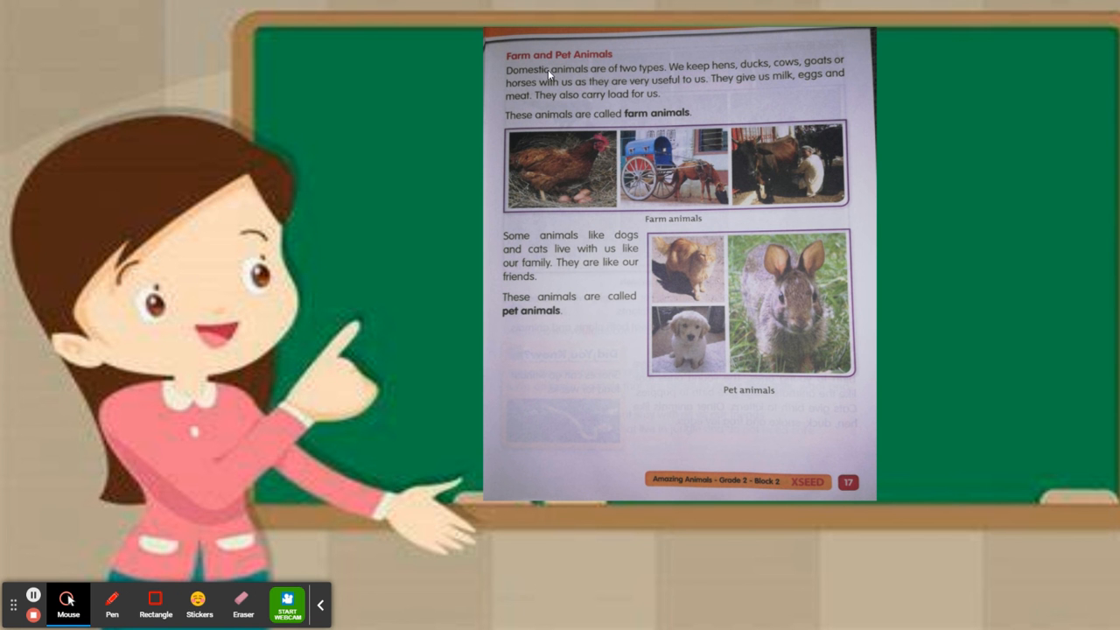
mouse_move(522, 337)
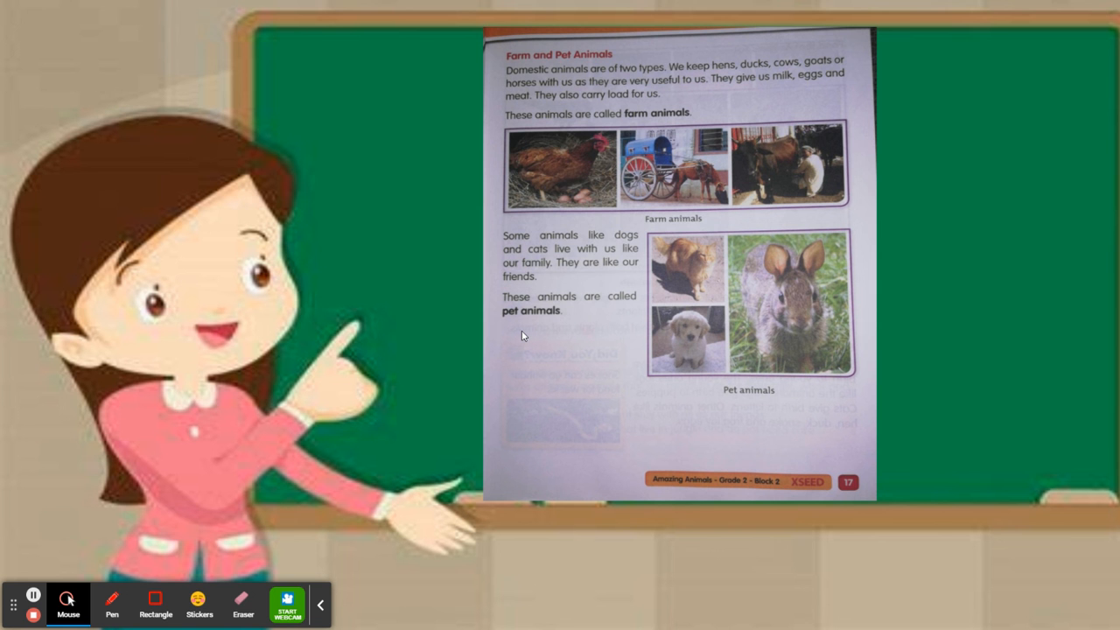
mouse_move(44, 532)
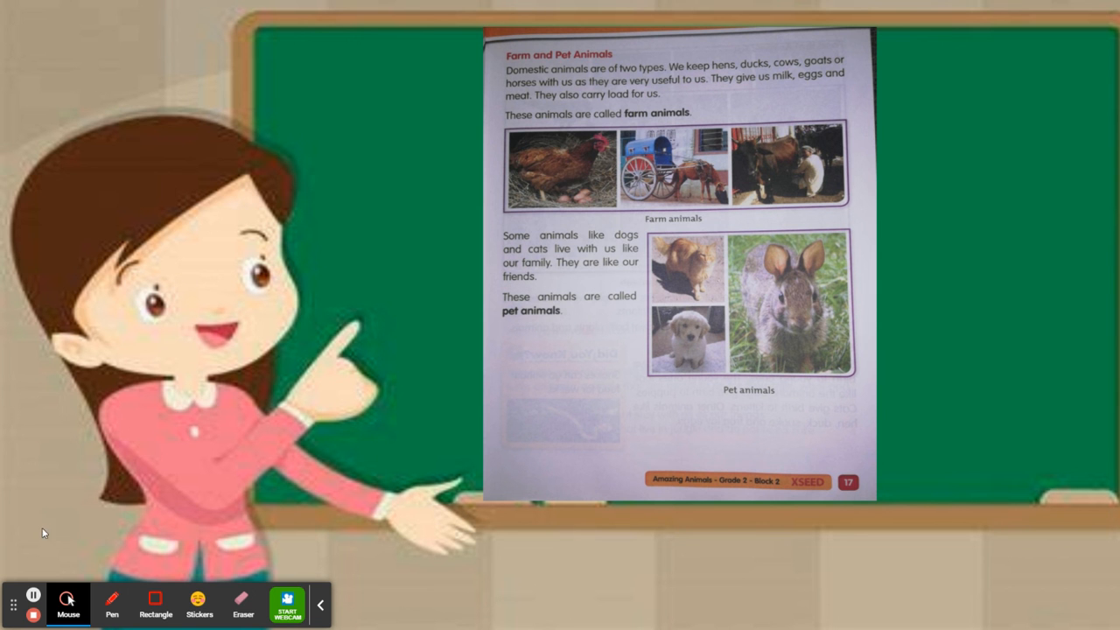